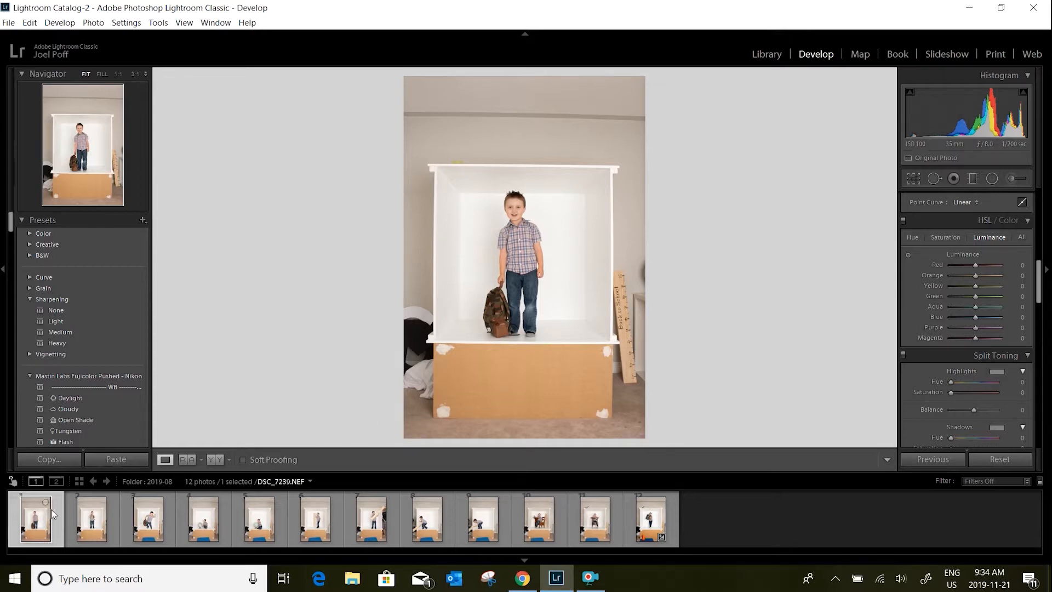
Return to the first box portrait and lower its Exposure to -0.24
click(203, 518)
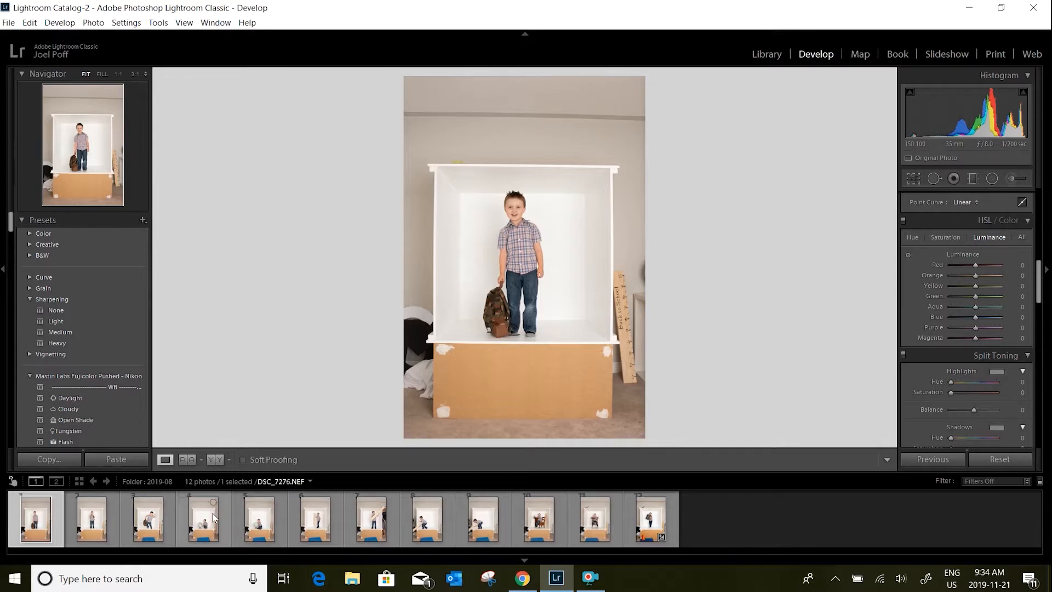
click(201, 518)
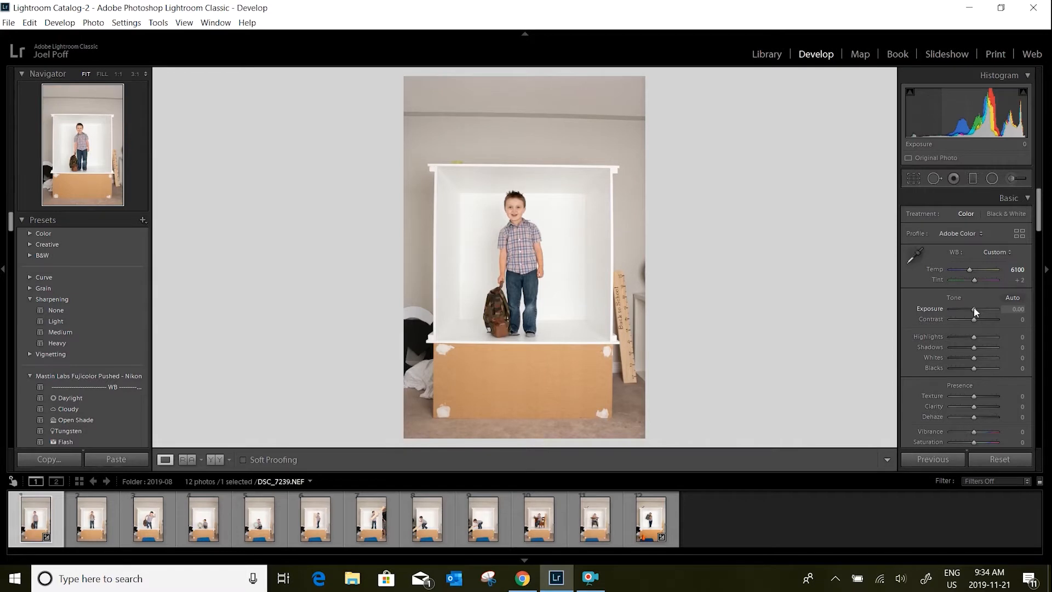
drag(977, 313, 972, 312)
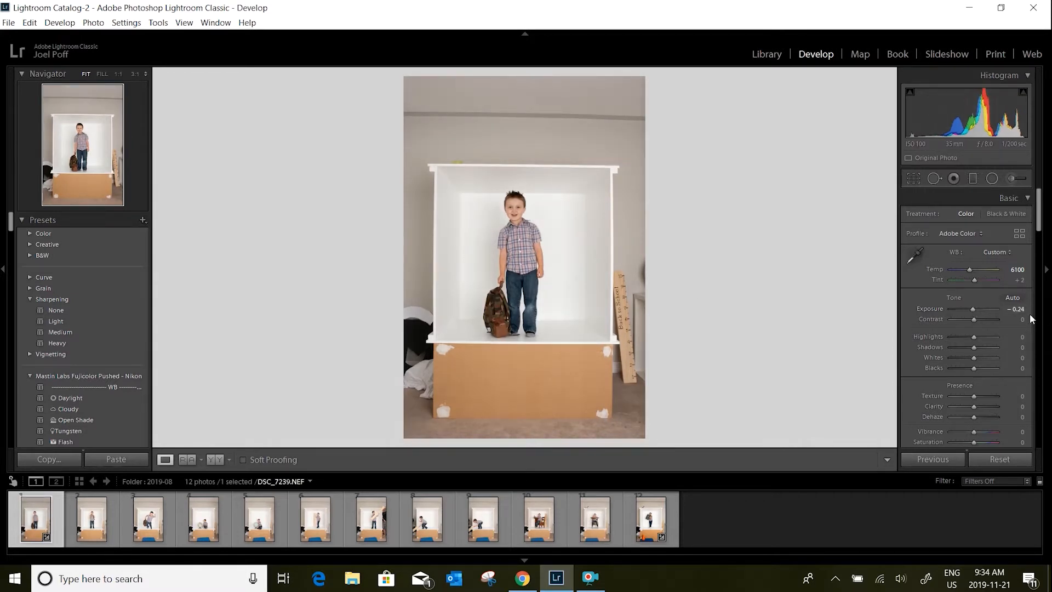
mouse_move(975, 310)
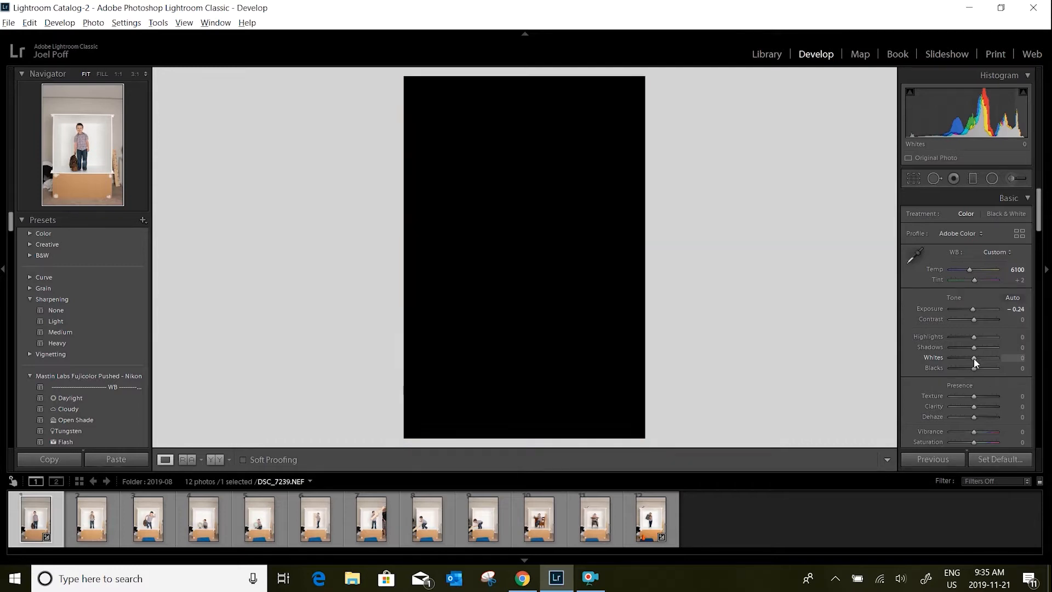
Raise Whites to +55 and pull Blacks down to -33 using the clipping preview
drag(973, 357, 982, 357)
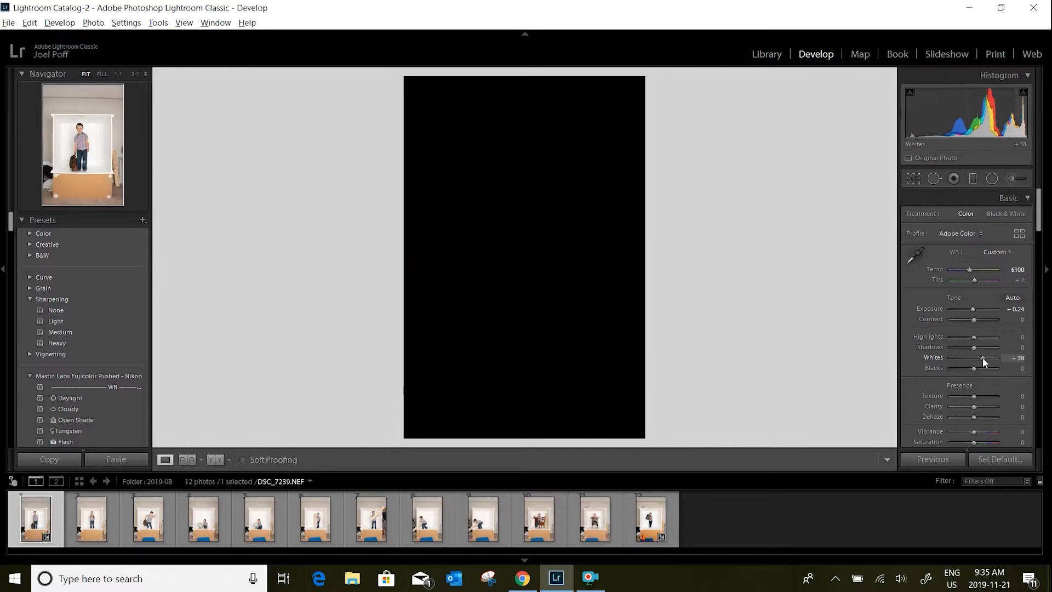
drag(974, 358, 981, 357)
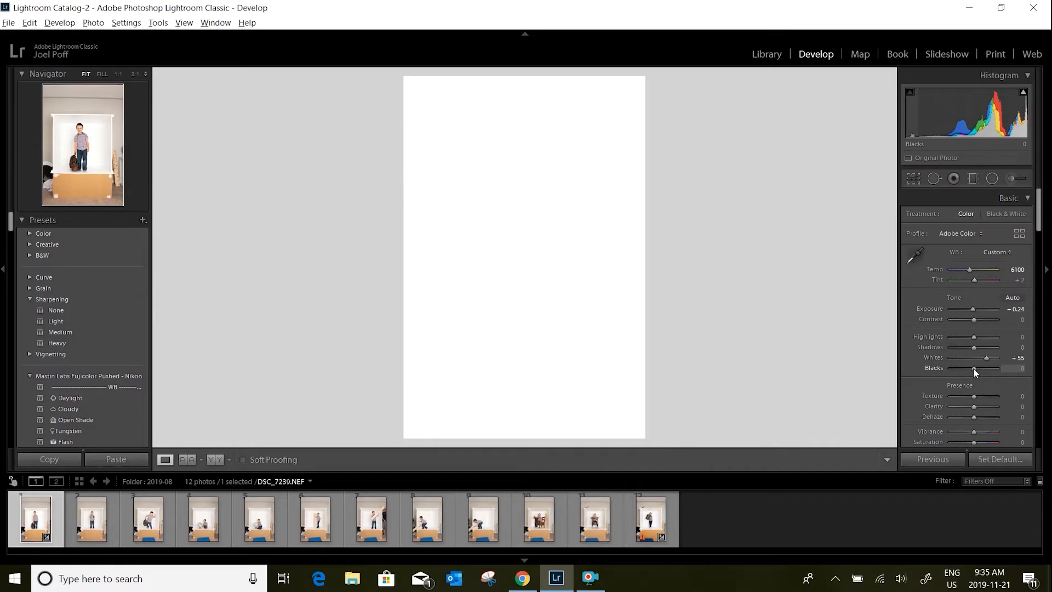
drag(986, 368, 967, 369)
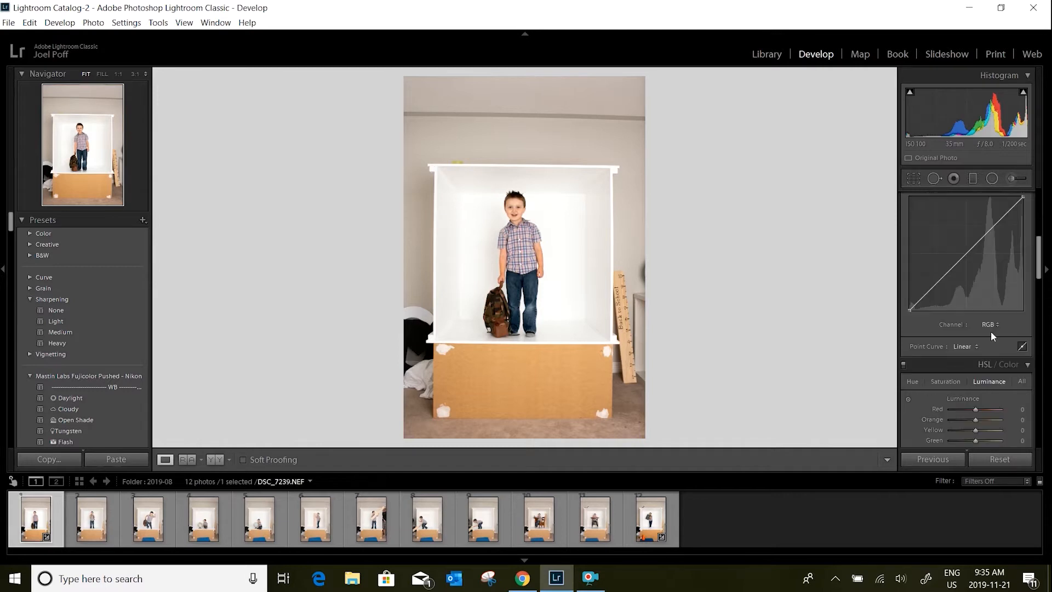
Enable Remove Chromatic Aberration and Nikon lens Profile Corrections in Lens Corrections
scroll(down, 3)
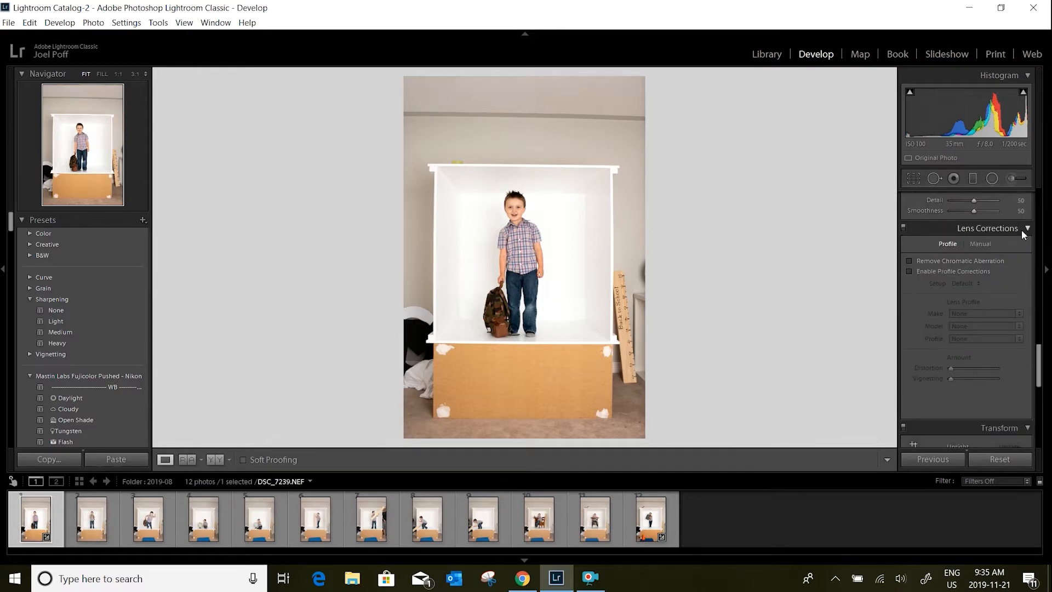
mouse_move(910, 267)
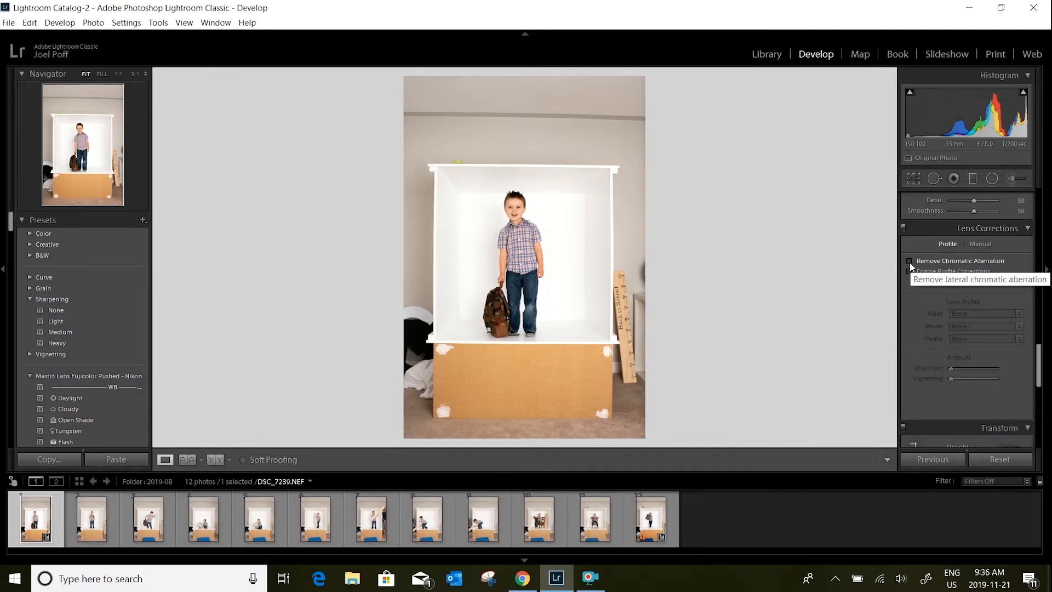
click(910, 260)
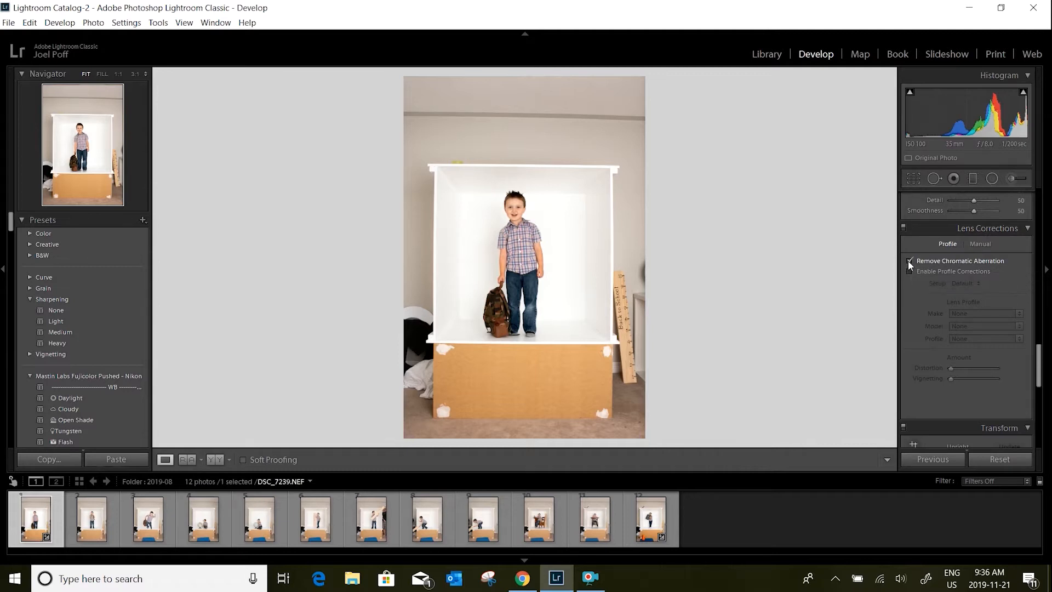
click(910, 260)
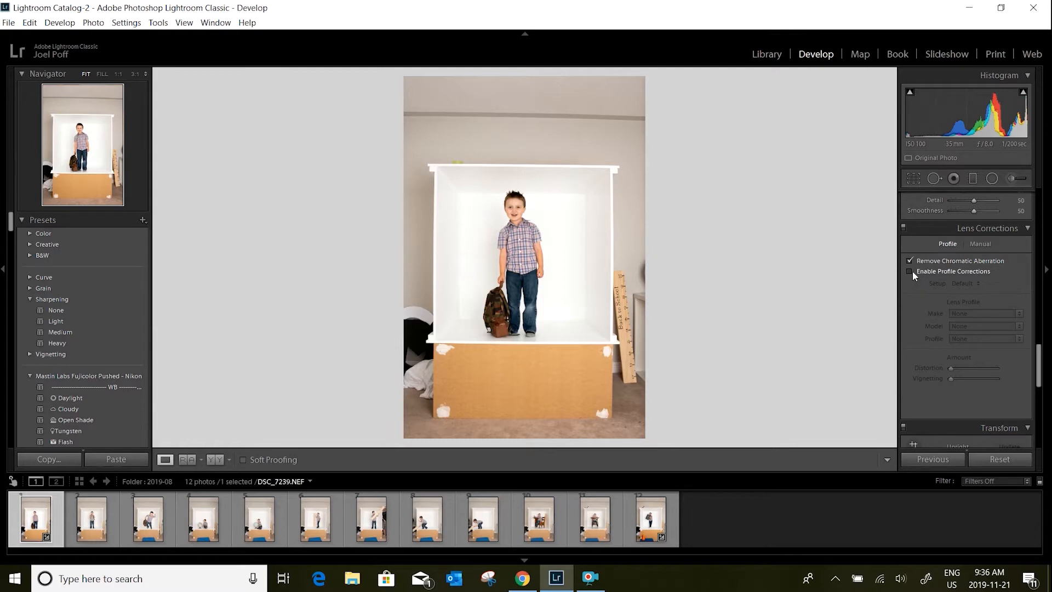
click(910, 271)
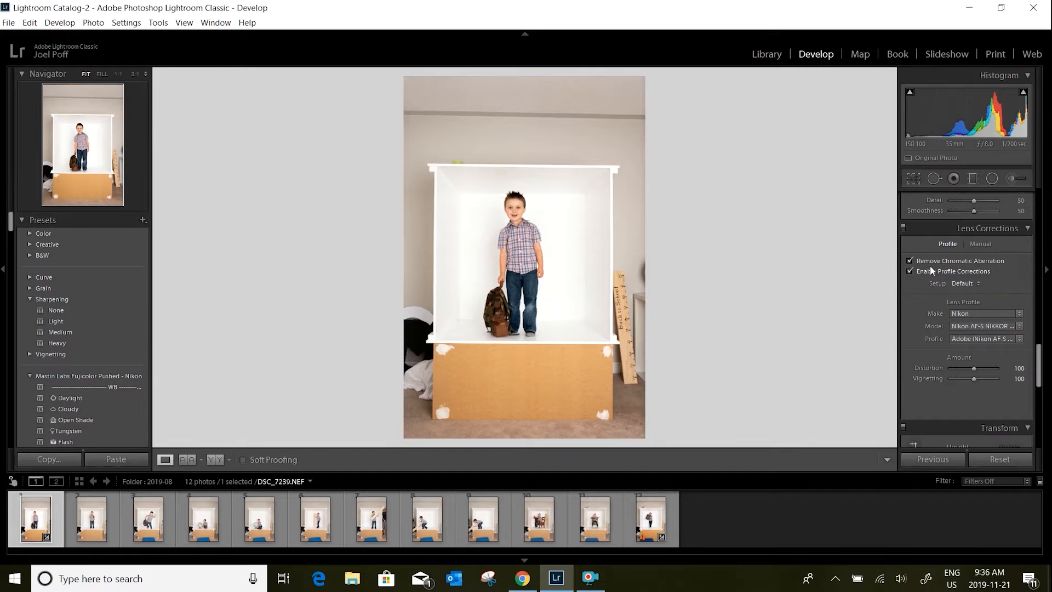
mouse_move(960, 261)
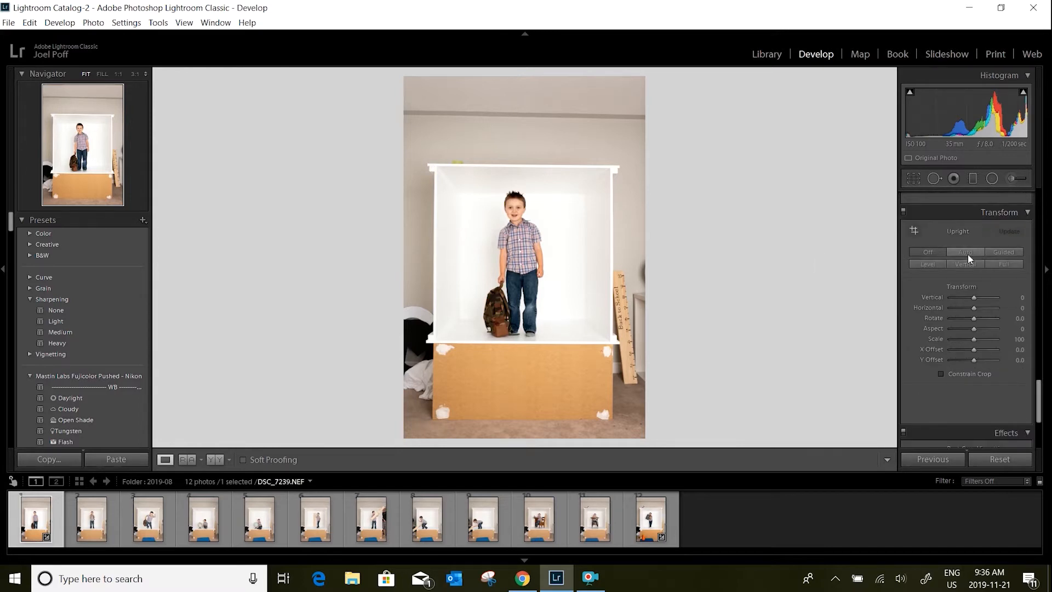
mouse_move(966, 252)
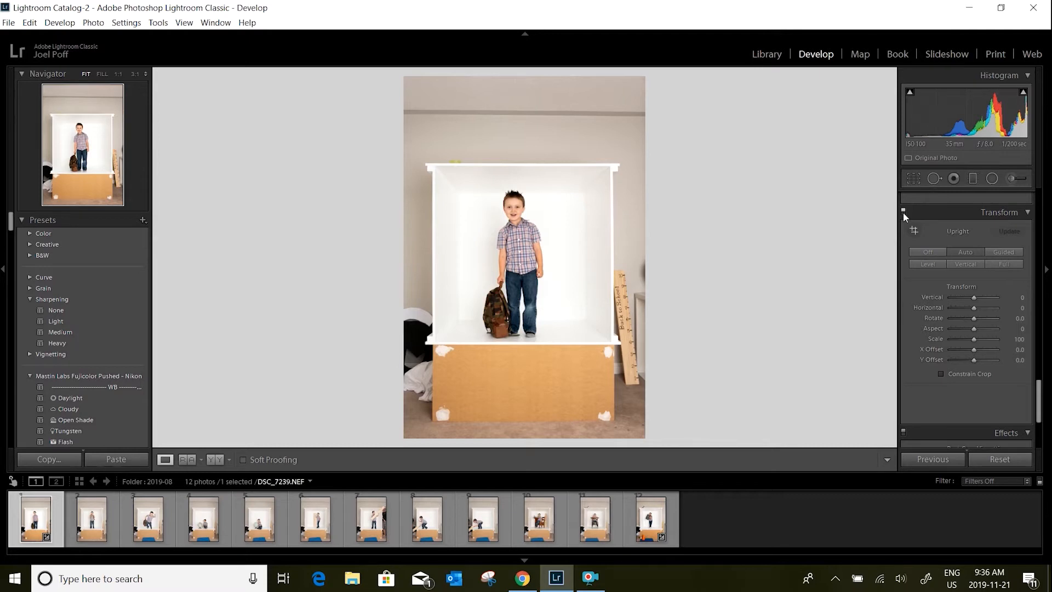
mouse_move(521, 253)
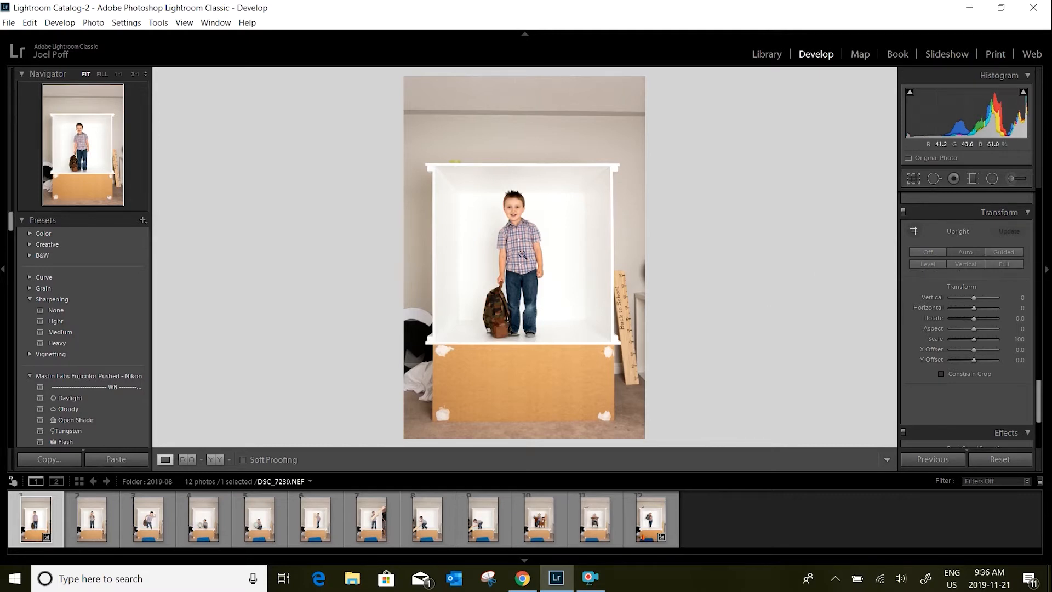
Lower Exposure to -0.48, then switch to the last photo of the shoot
scroll(down, 3)
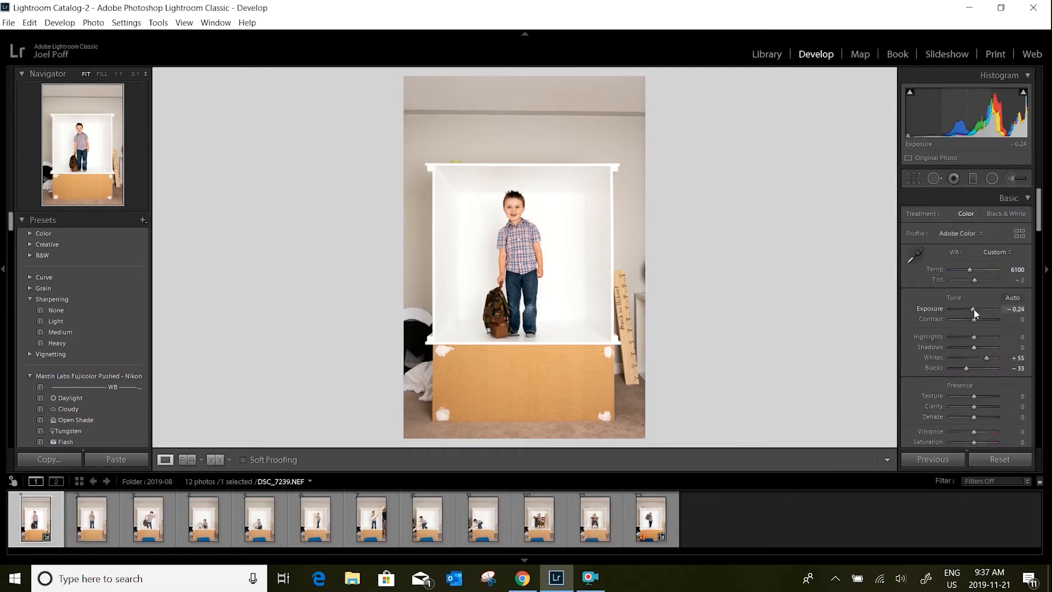
drag(974, 314, 972, 314)
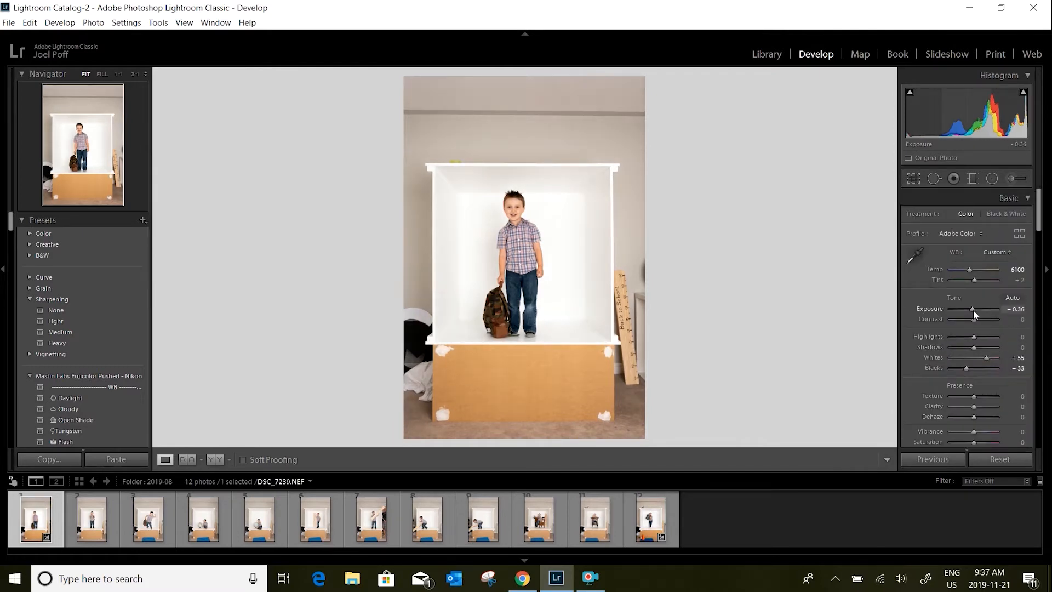
drag(973, 314, 971, 314)
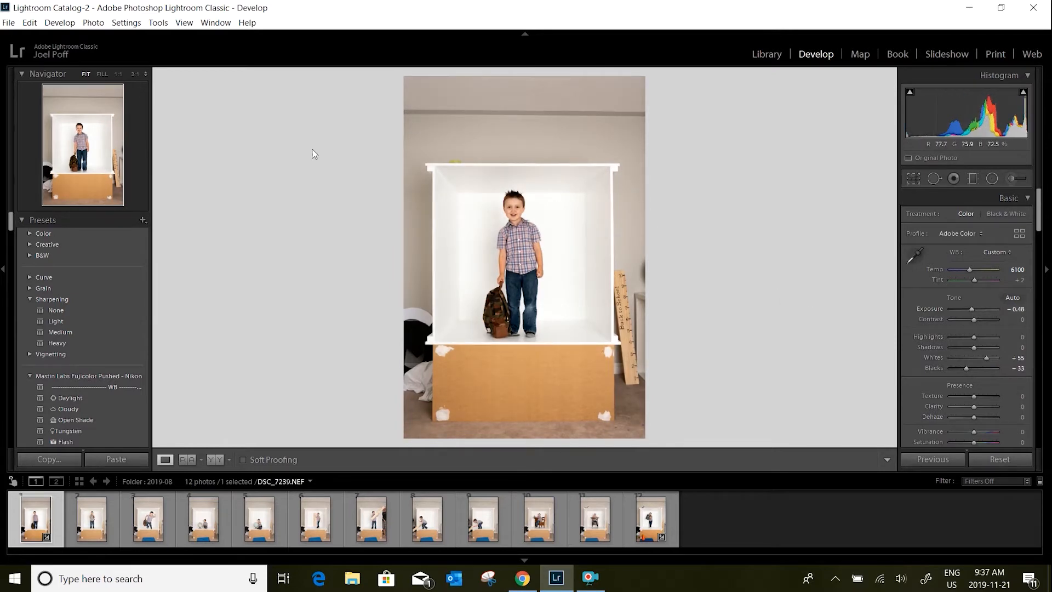
click(650, 518)
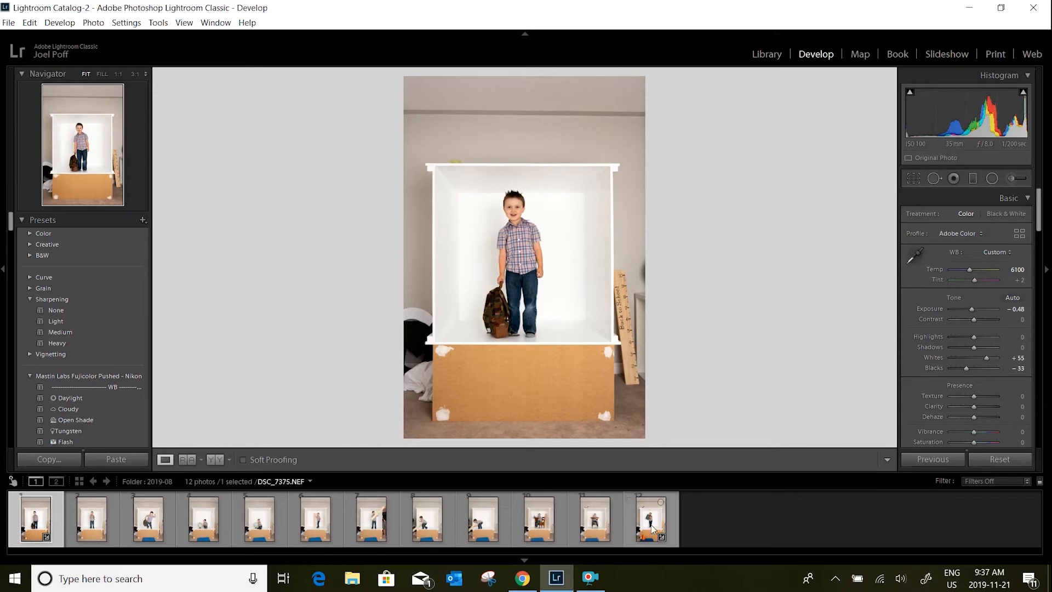
click(35, 518)
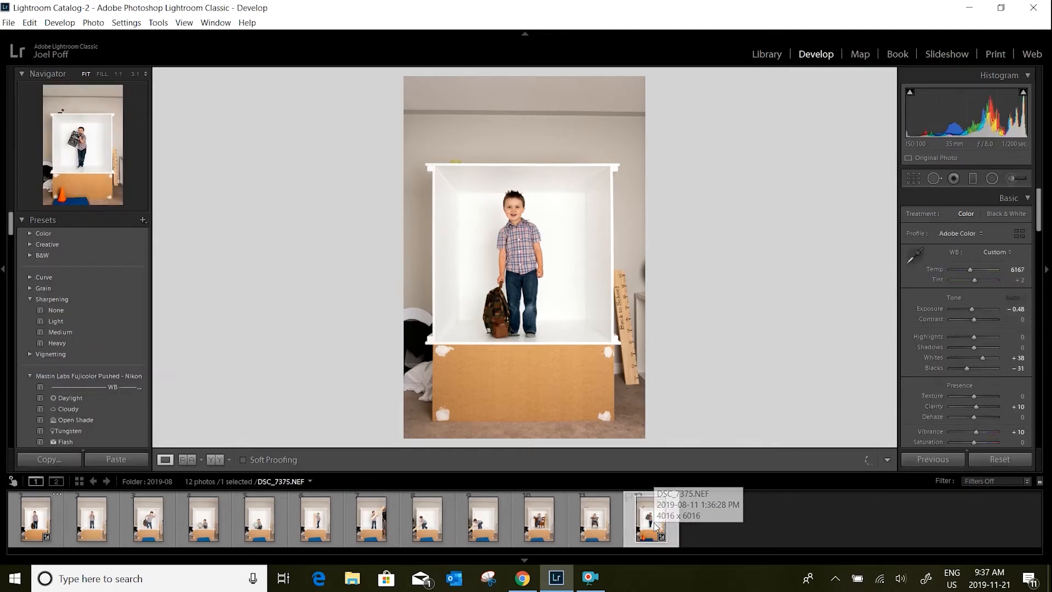
Copy the last photo's develop settings via Develop Settings > Copy Settings and confirm
click(650, 518)
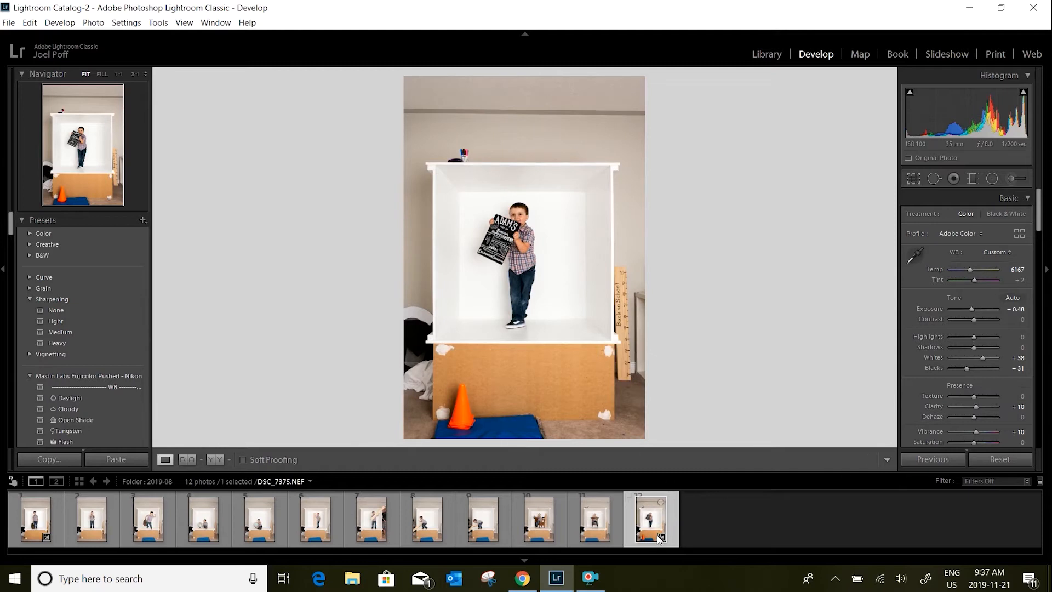
right_click(650, 530)
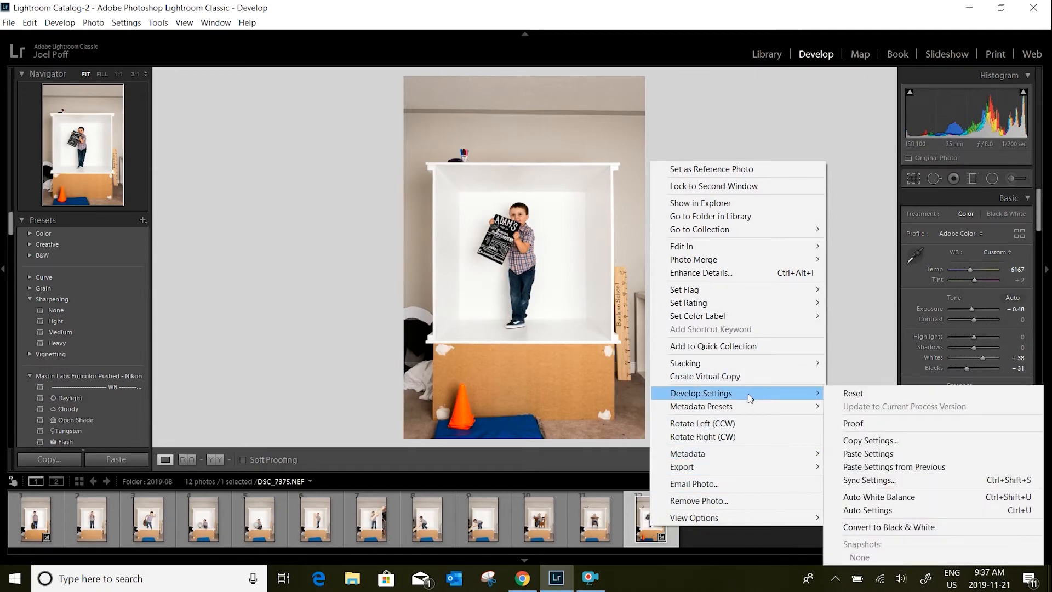
mouse_move(870, 440)
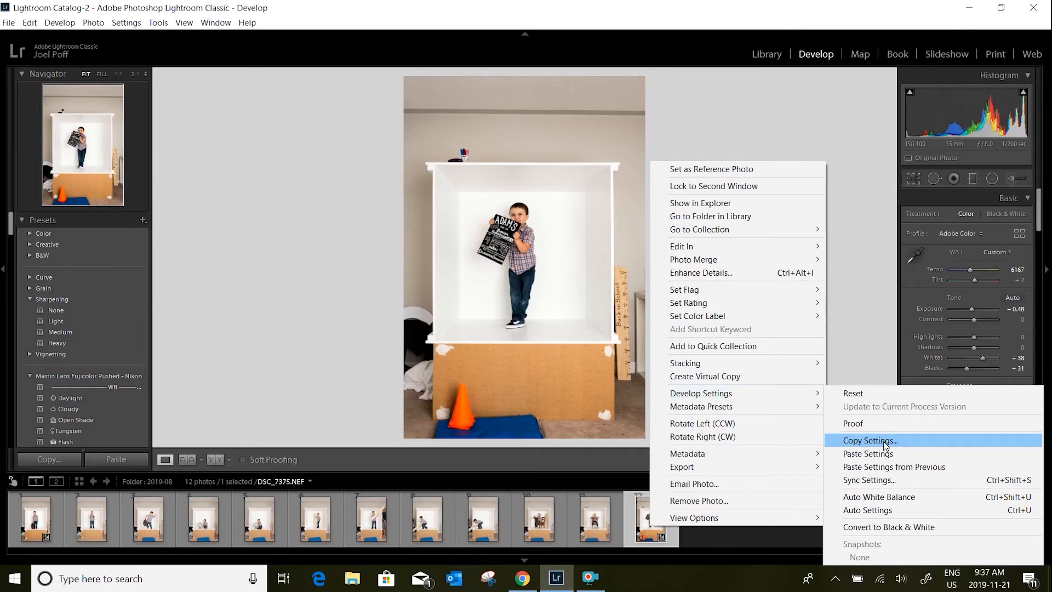
click(869, 441)
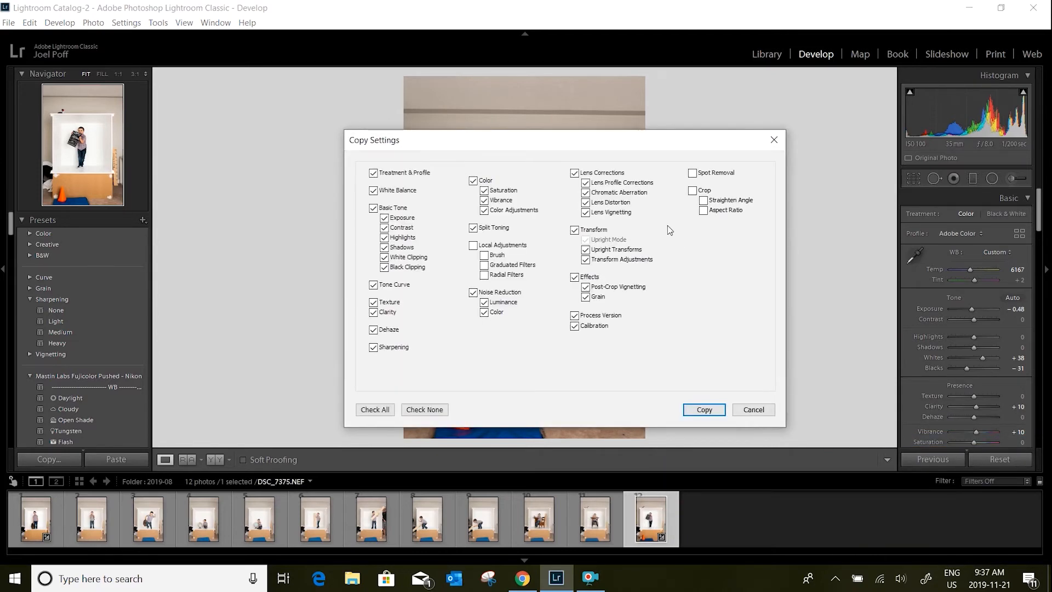
mouse_move(712, 301)
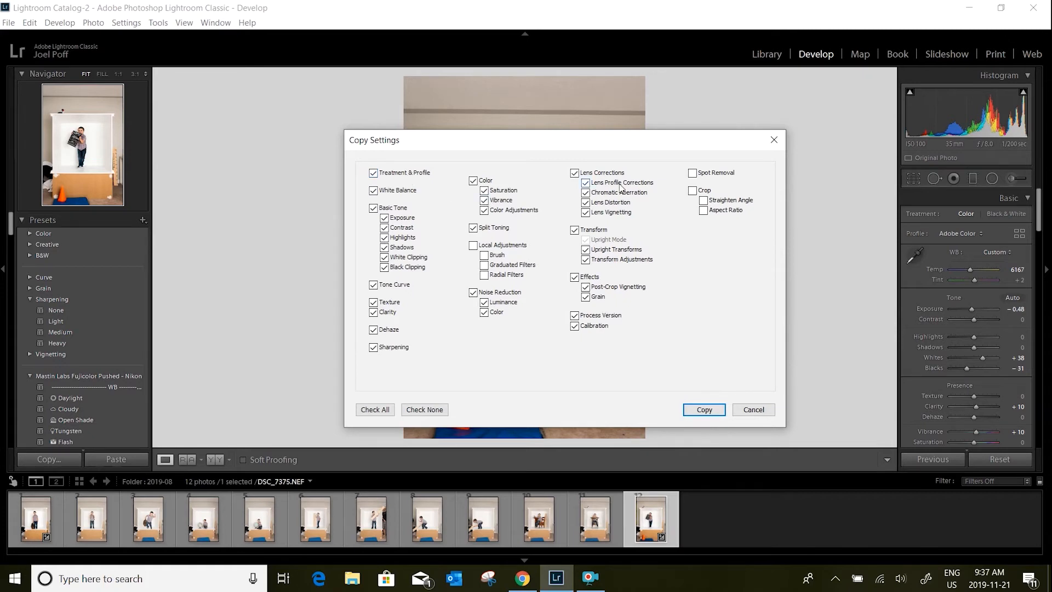
click(704, 408)
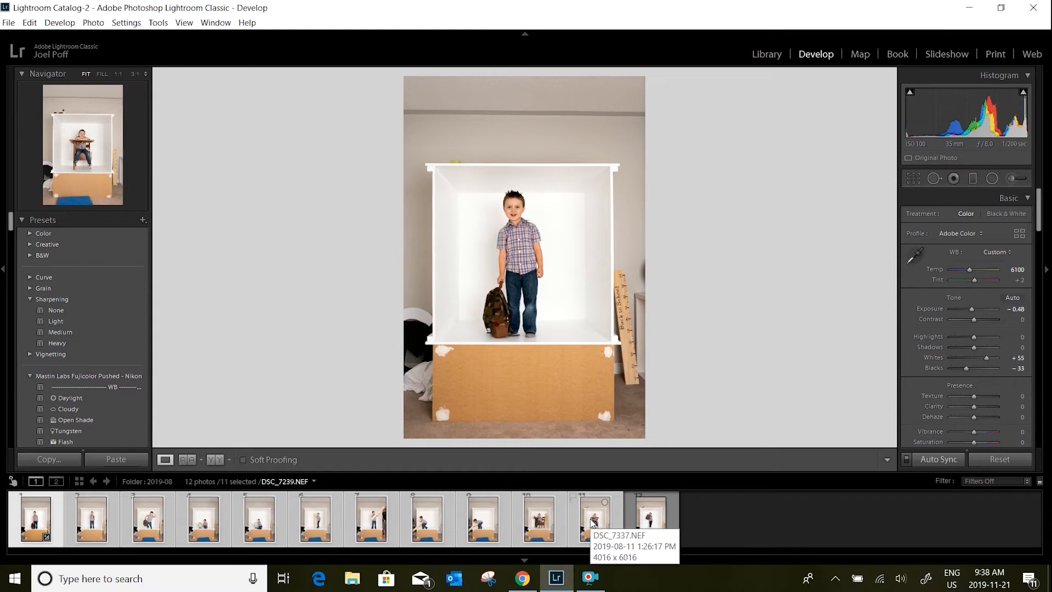
Paste the copied develop settings onto the eleven other selected portraits
click(650, 518)
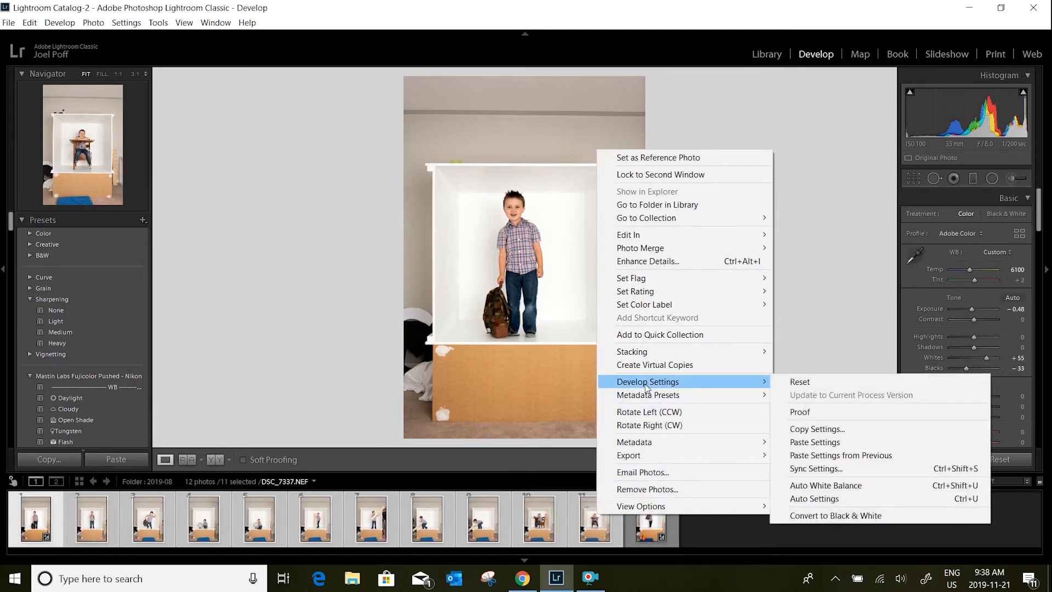
mouse_move(815, 442)
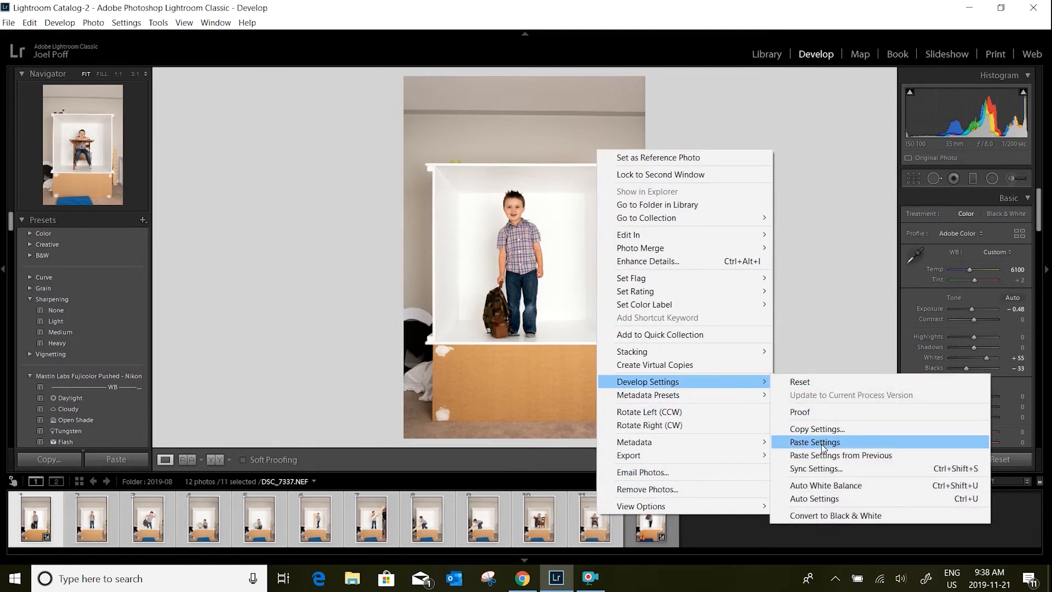
click(814, 442)
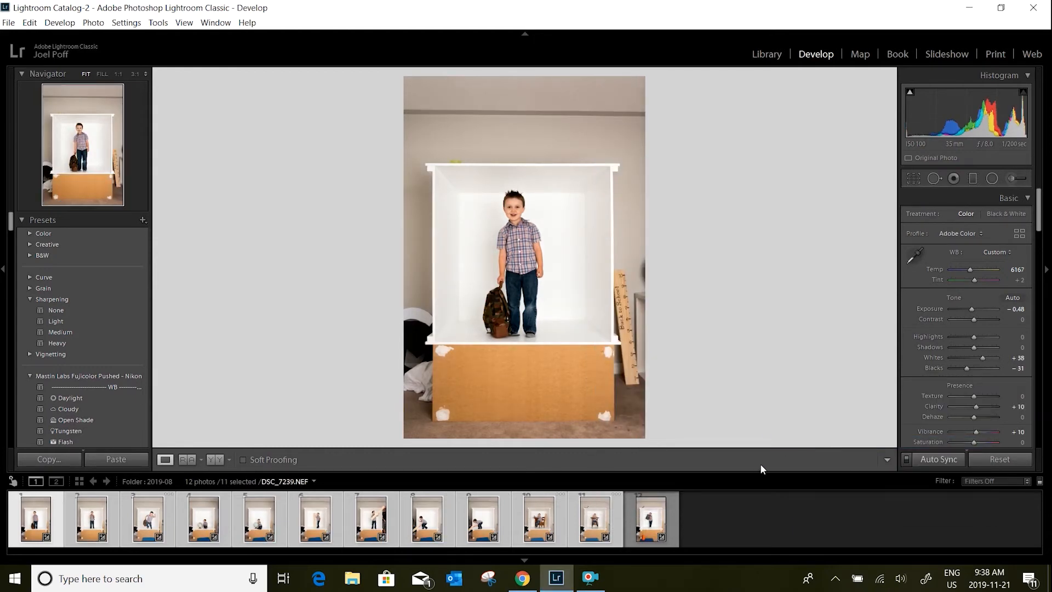
click(650, 519)
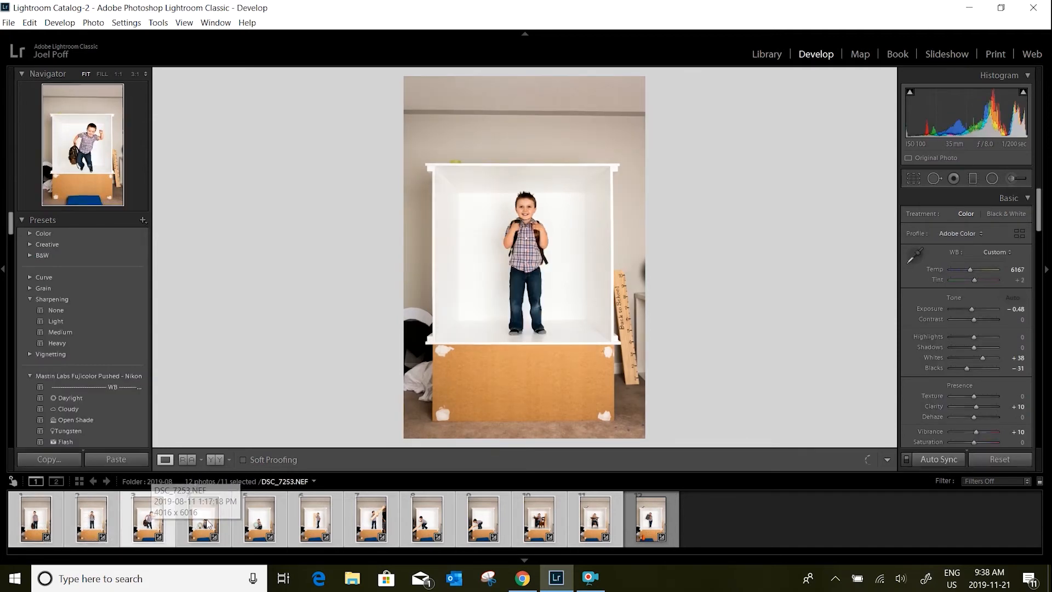
Preview the globe and ruler photos with the pasted look, then clear the selection
click(258, 518)
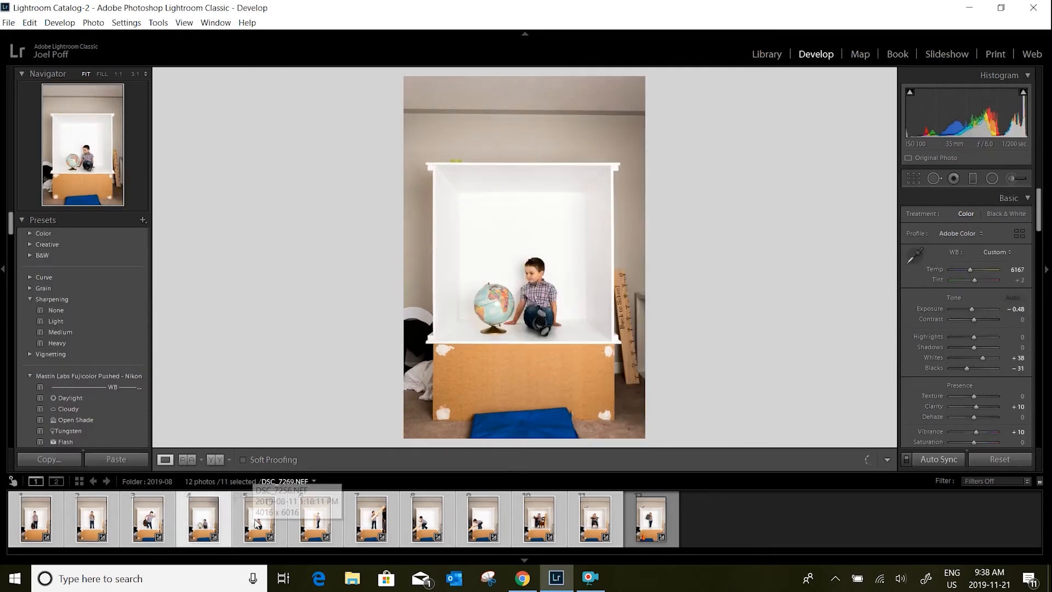
click(315, 518)
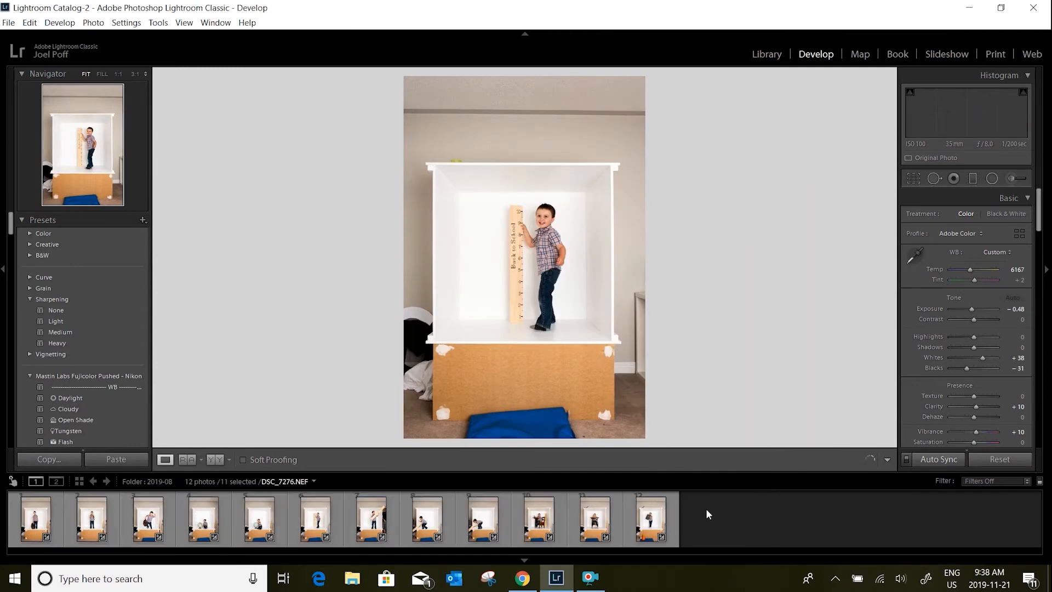
click(35, 519)
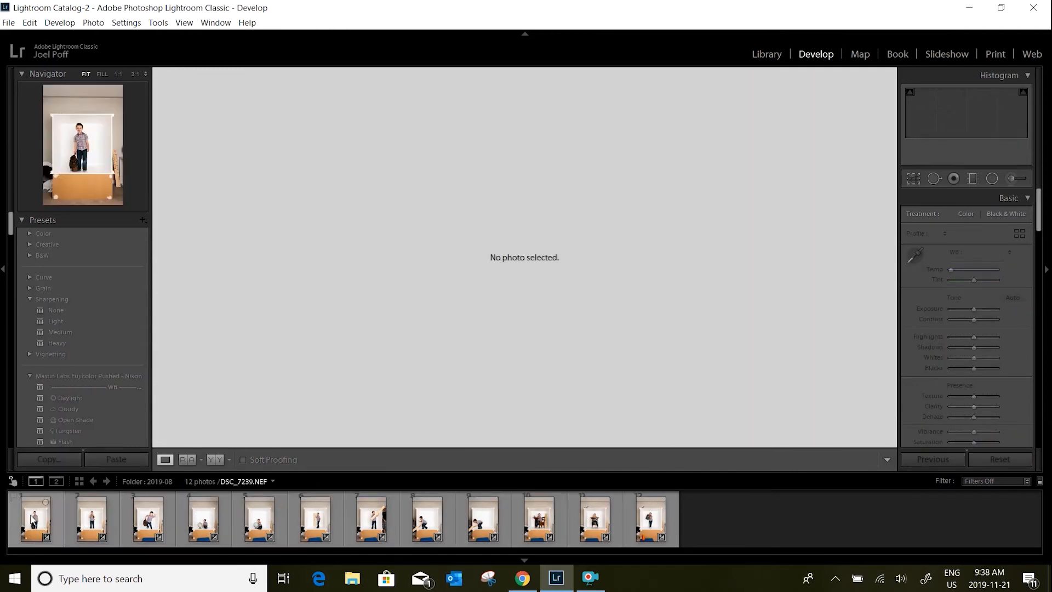
click(35, 519)
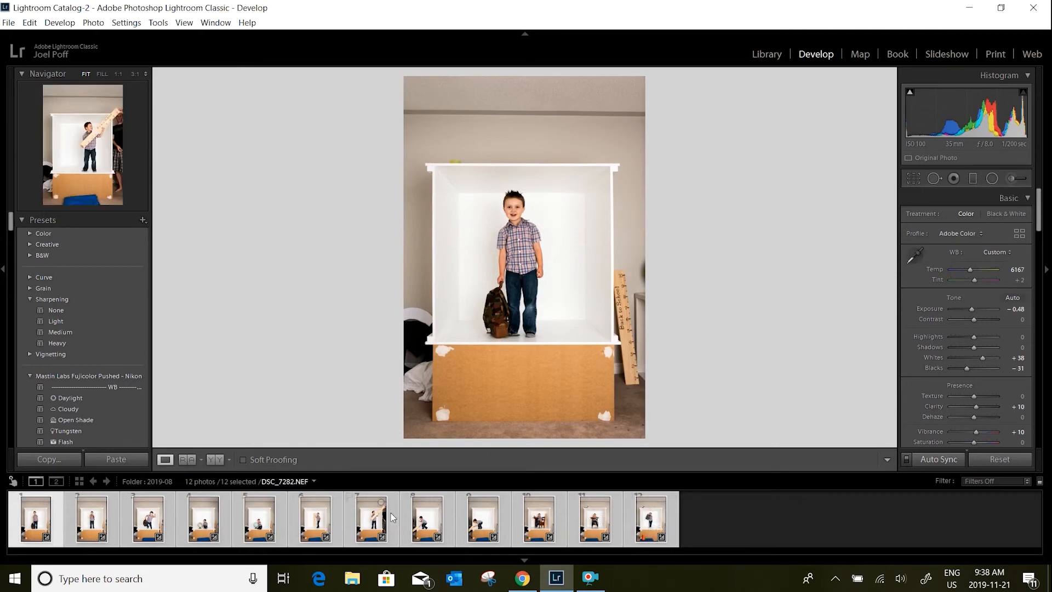
Select all twelve portraits and bring up Edit In > Open as Layers in Photoshop
click(649, 517)
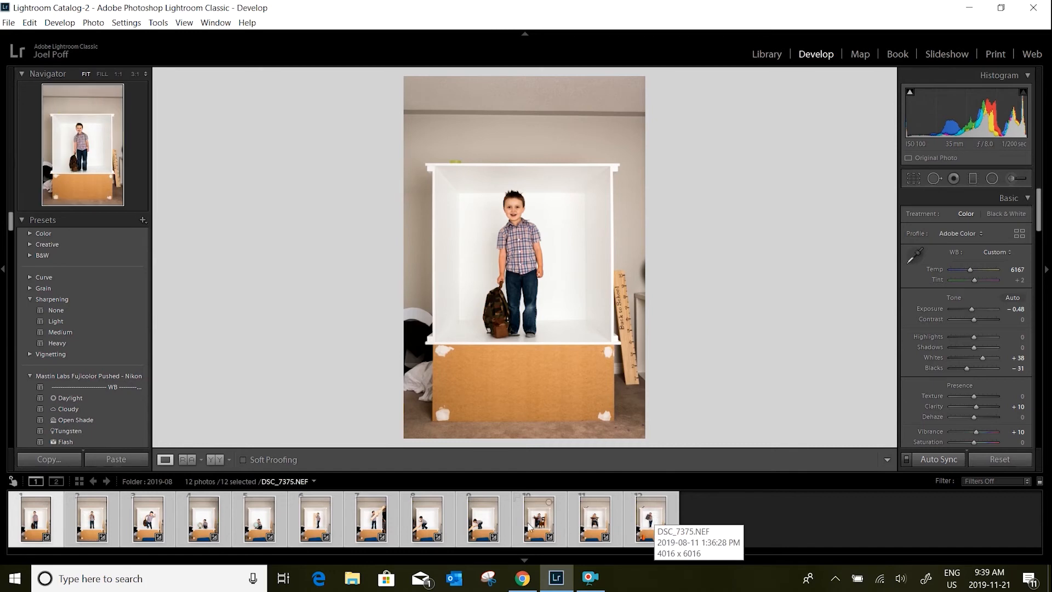
right_click(316, 518)
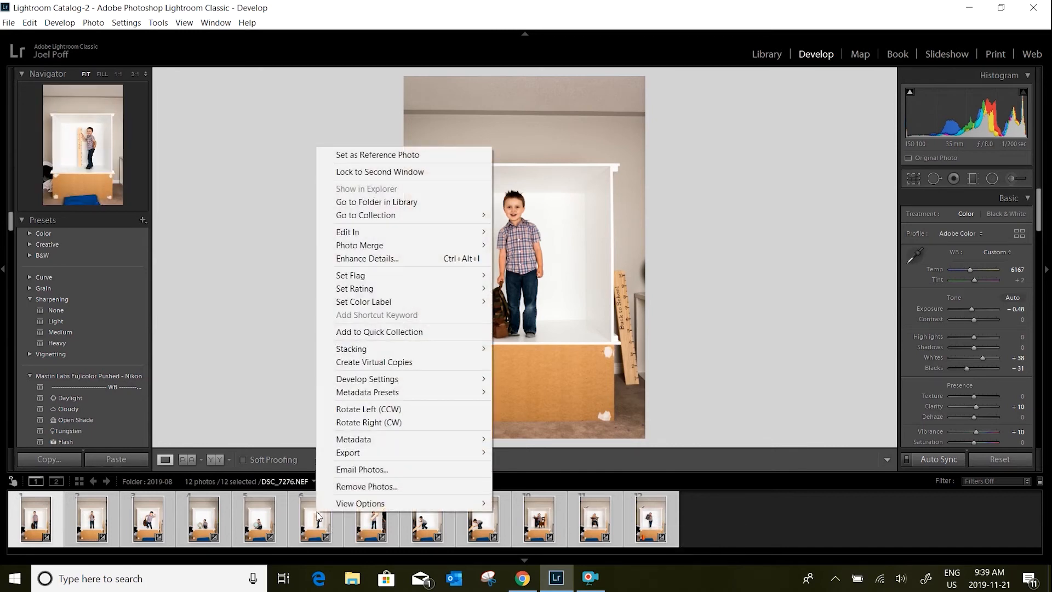
mouse_move(367, 259)
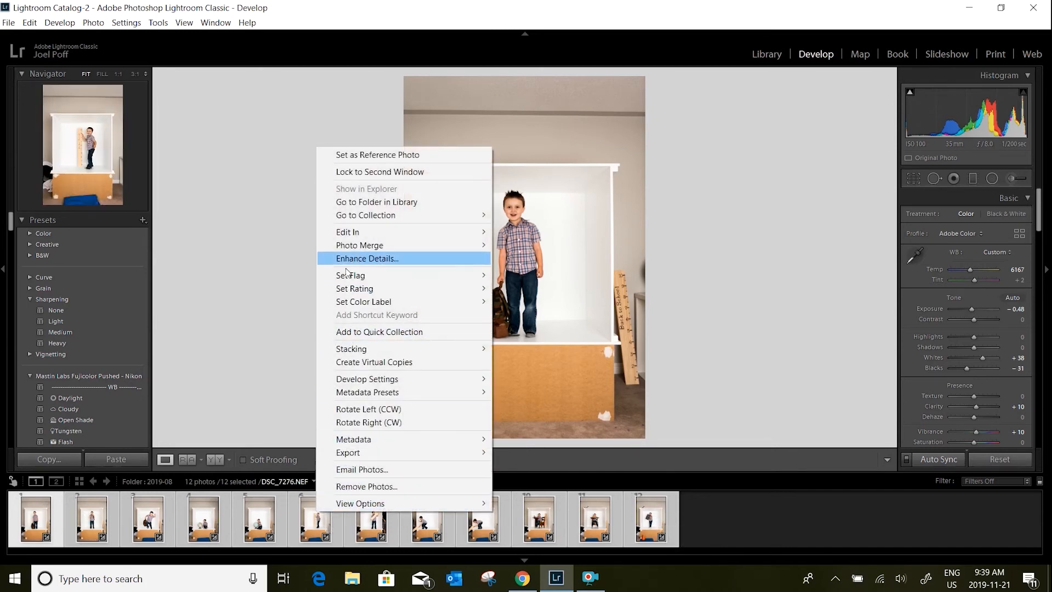
mouse_move(347, 231)
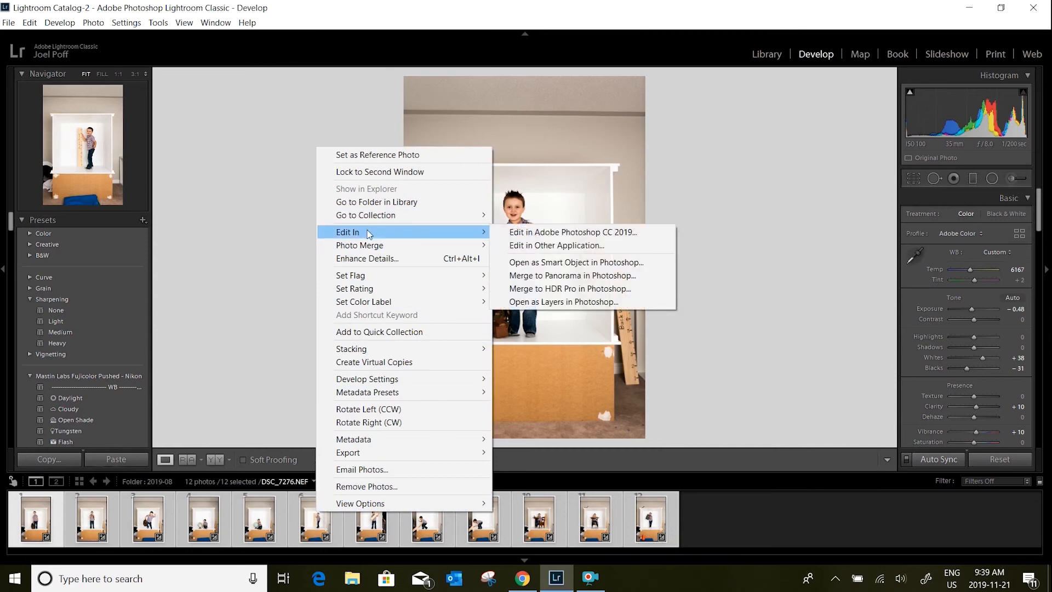
mouse_move(562, 303)
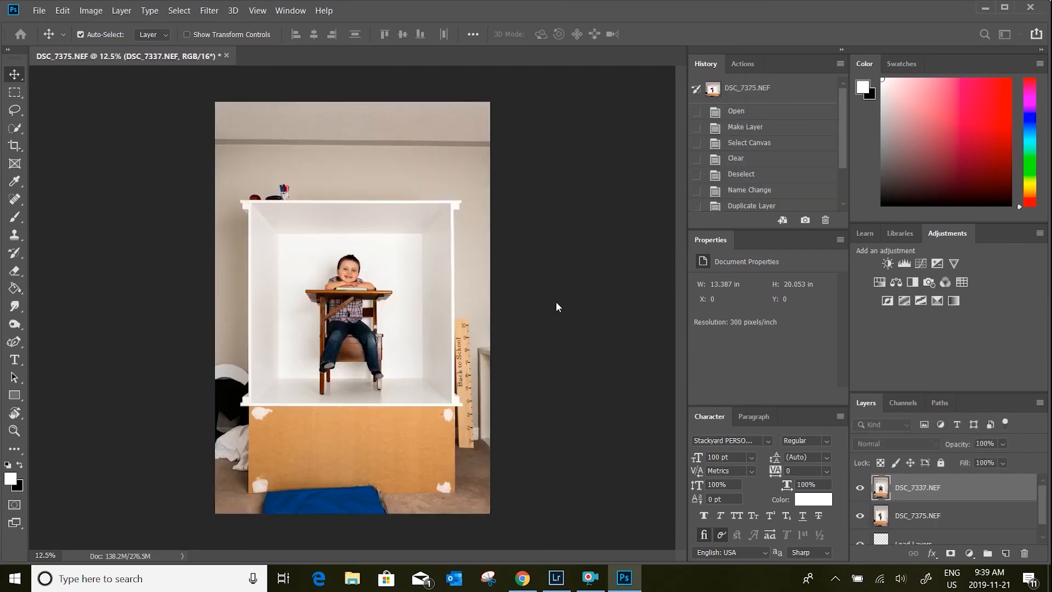
mouse_move(556, 300)
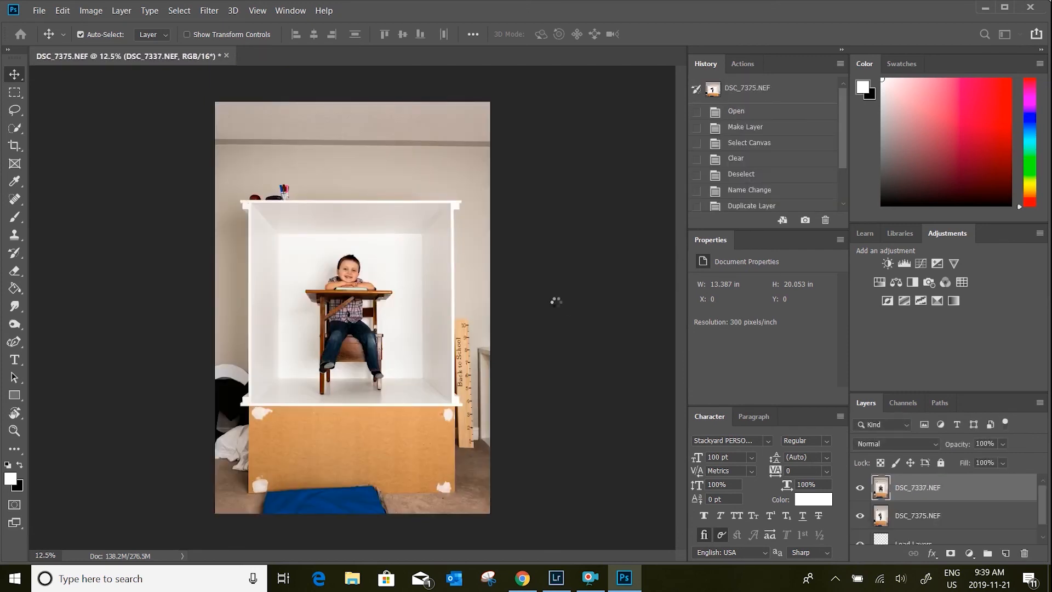